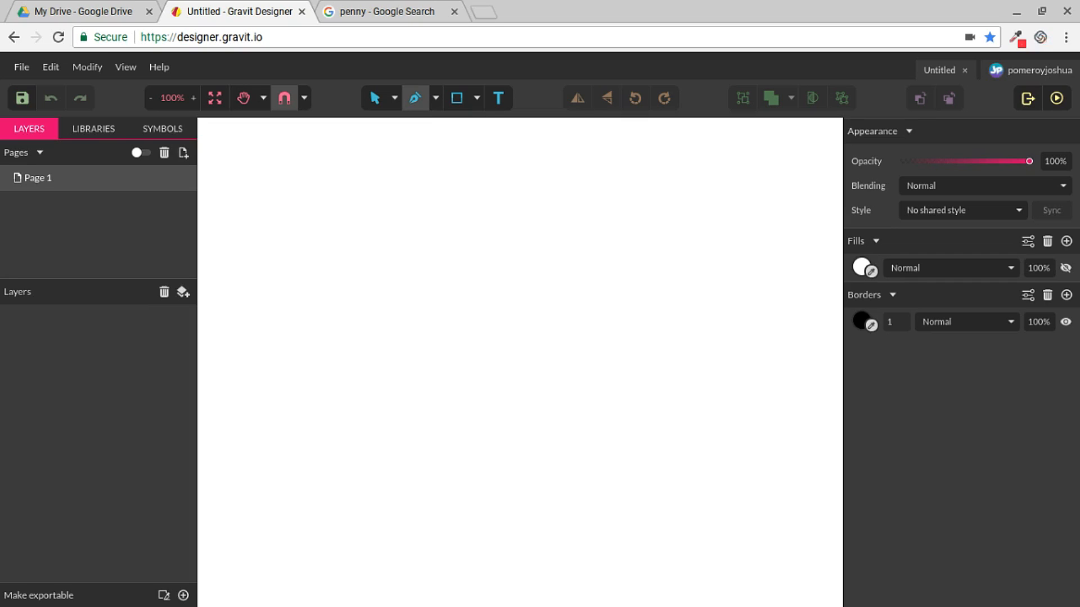
pyautogui.moveTo(390, 23)
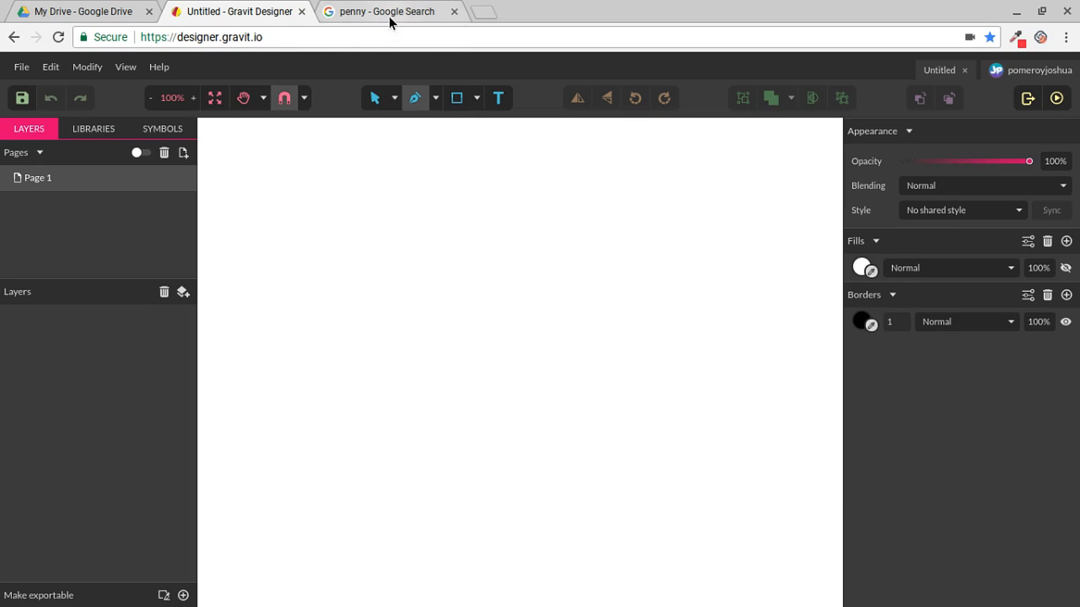
# Step: Bring up the enlarged 1990 penny image from the Google image search results
pyautogui.click(389, 11)
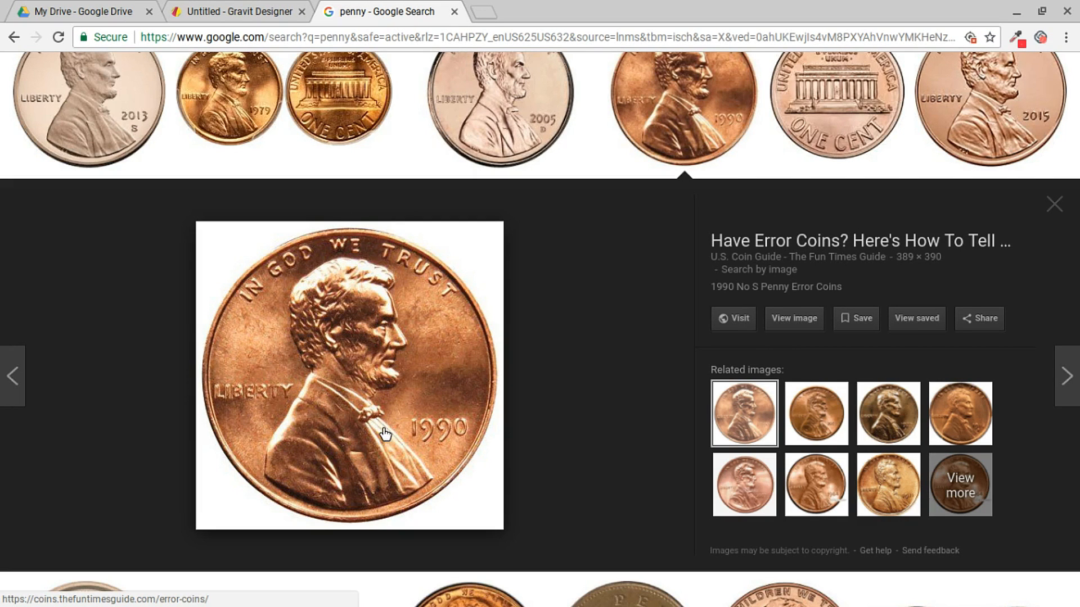
pyautogui.moveTo(356, 278)
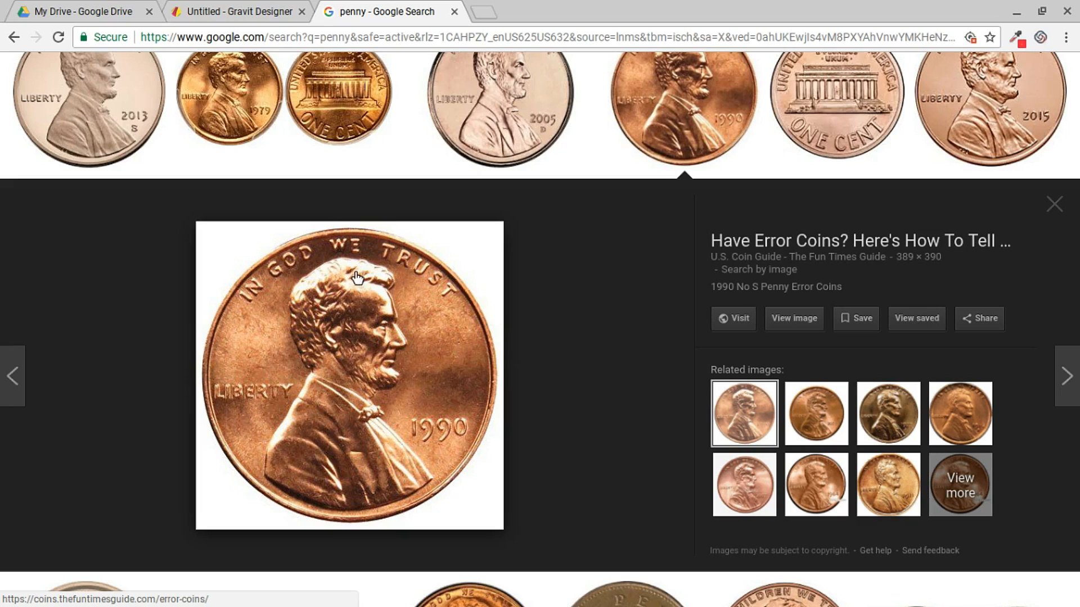
pyautogui.moveTo(292, 65)
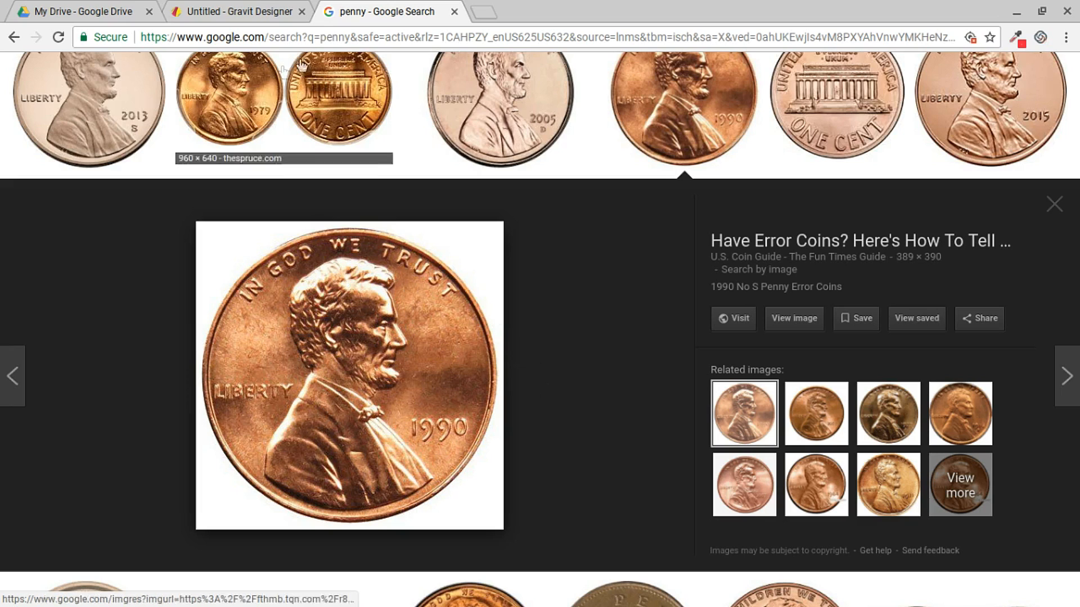
pyautogui.click(237, 11)
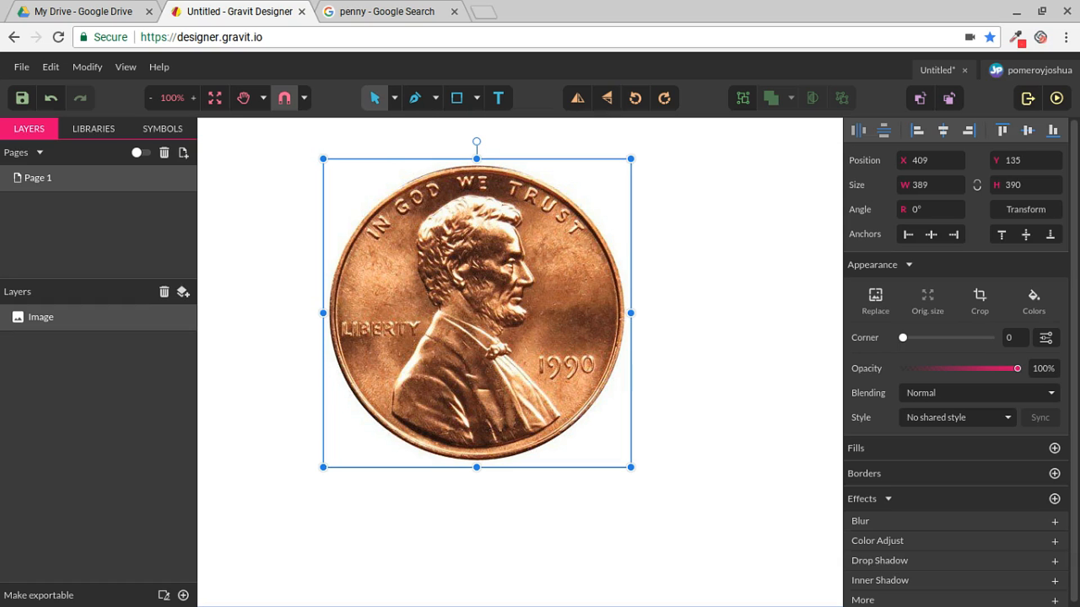
# Step: Select the Pen path-drawing mode and zoom to about 340% on Lincoln's head
pyautogui.click(440, 98)
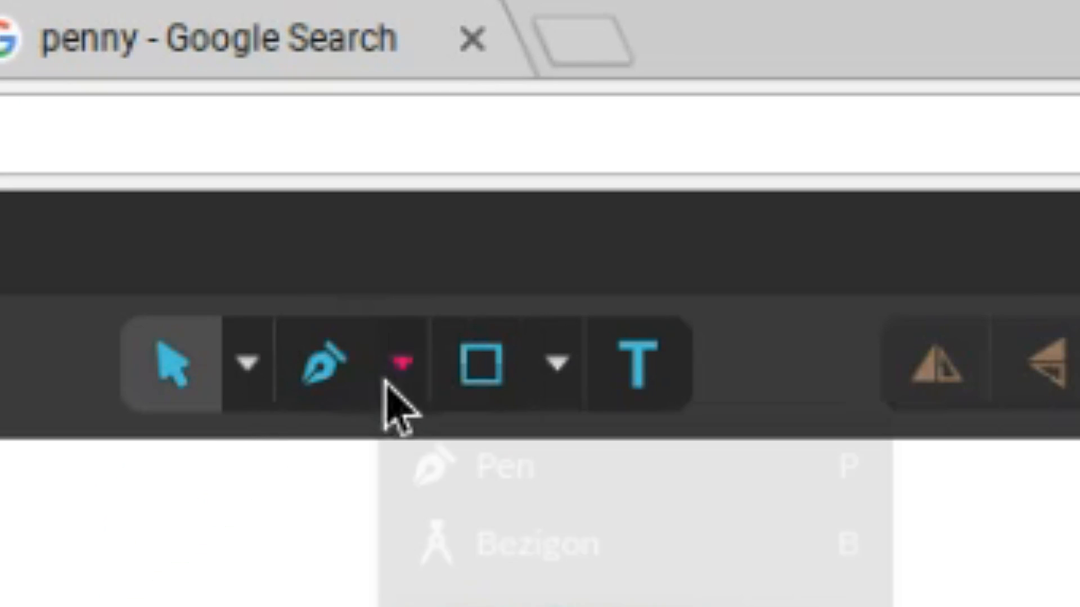
pyautogui.click(401, 363)
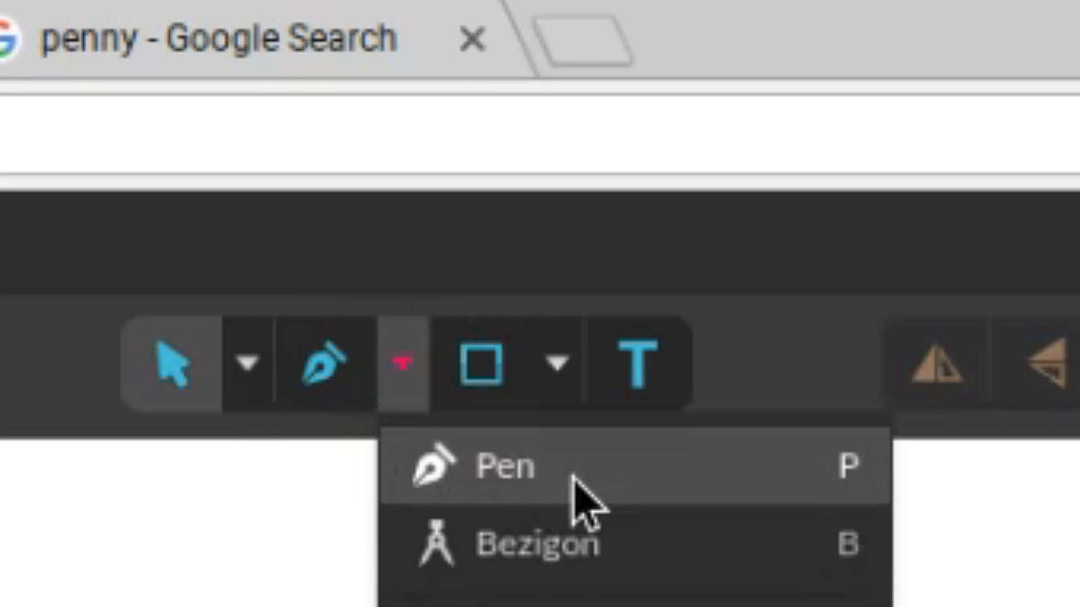
pyautogui.click(503, 468)
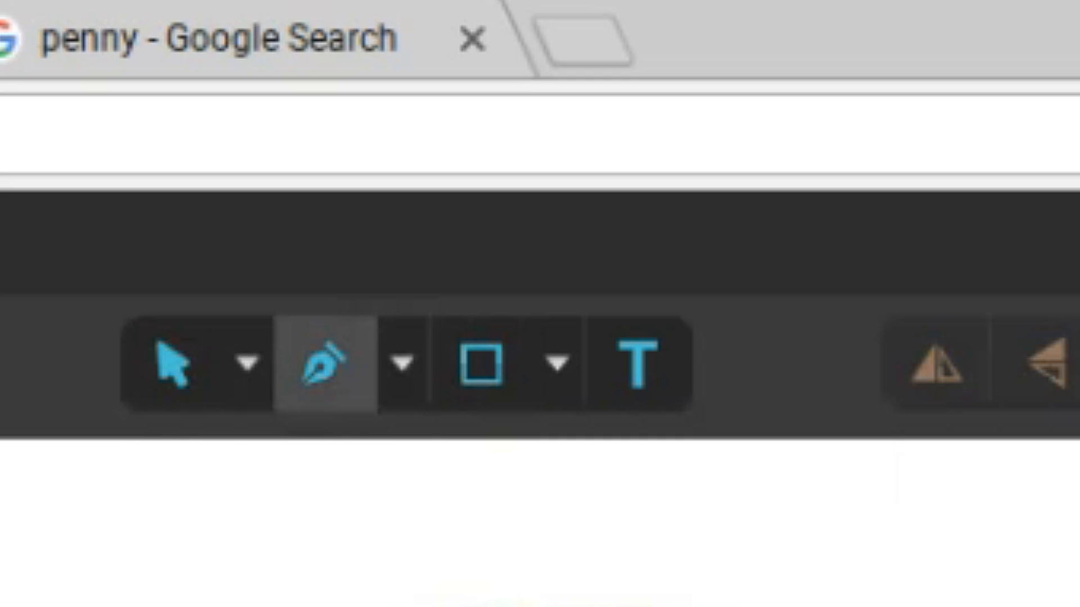
pyautogui.click(419, 204)
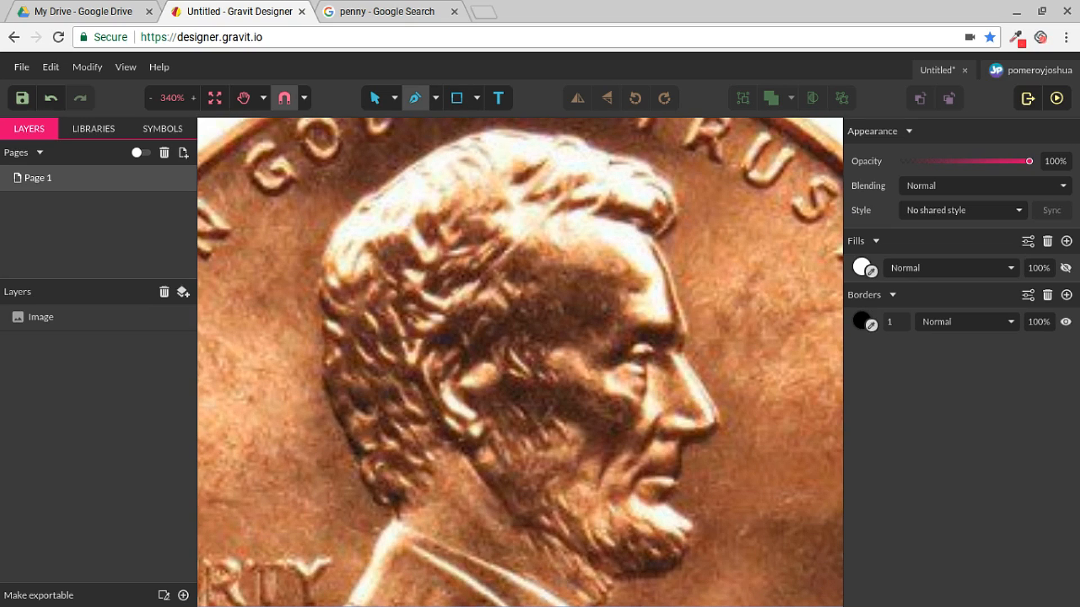
# Step: Place the first anchor points along the top of Lincoln's head and hair outline
pyautogui.click(652, 240)
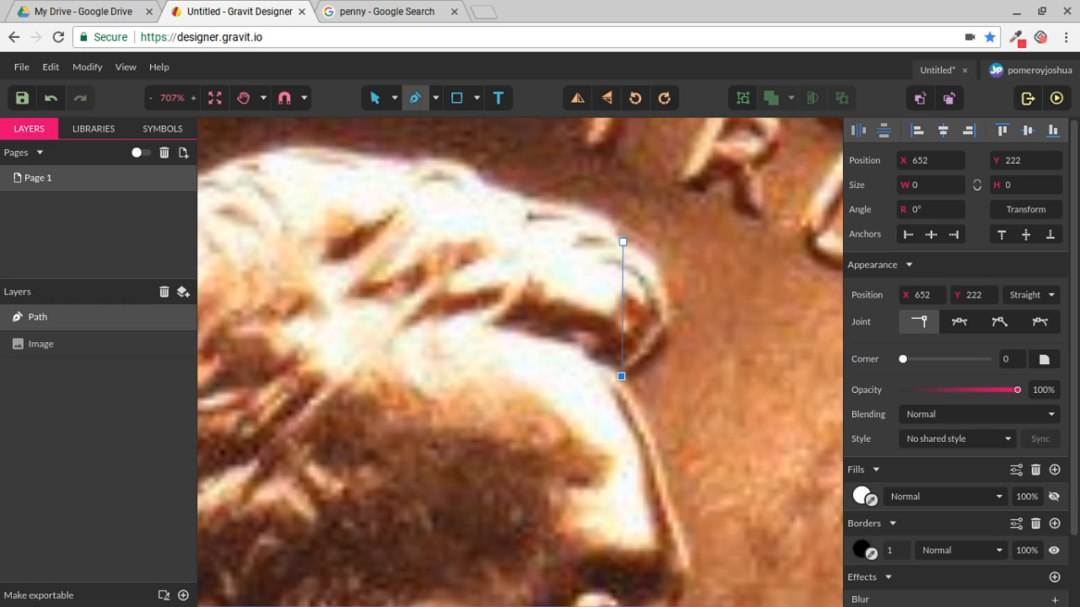
pyautogui.click(622, 242)
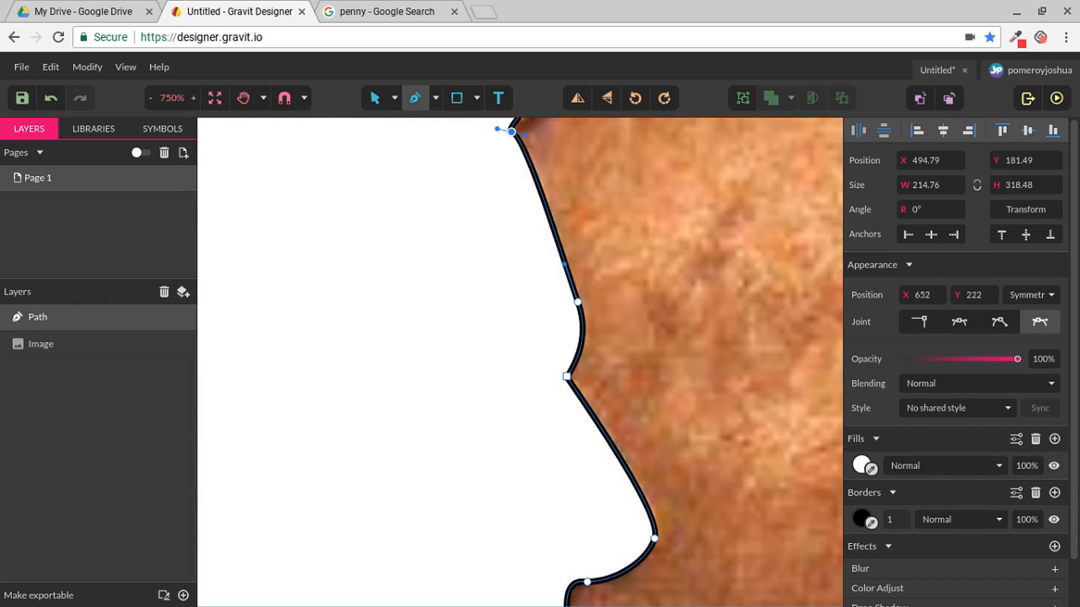
# Step: Close the head outline at its start point and set its opacity to 38%
pyautogui.click(149, 98)
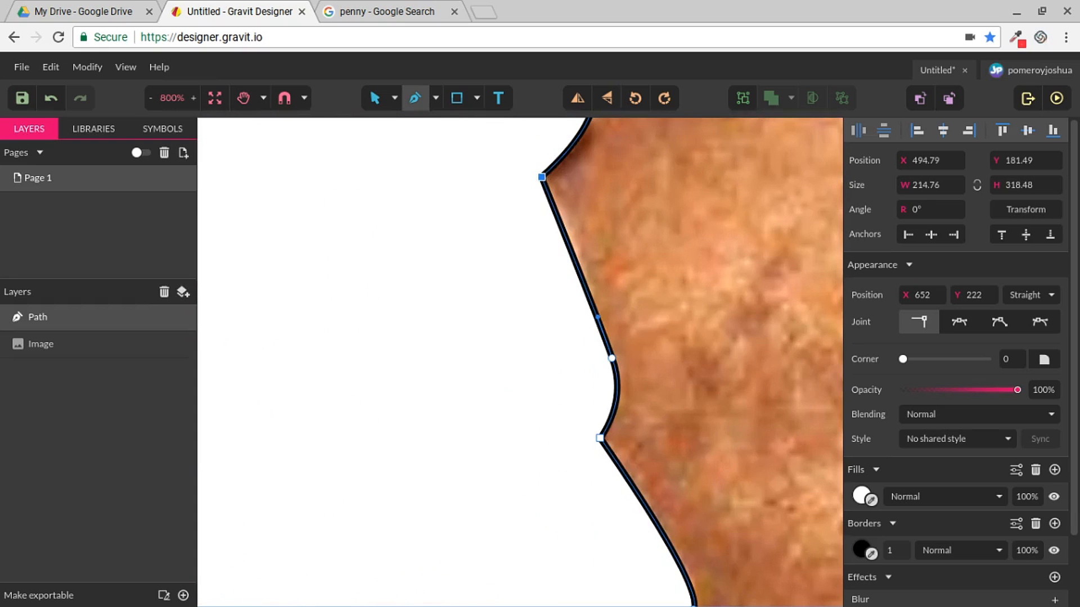
pyautogui.click(394, 98)
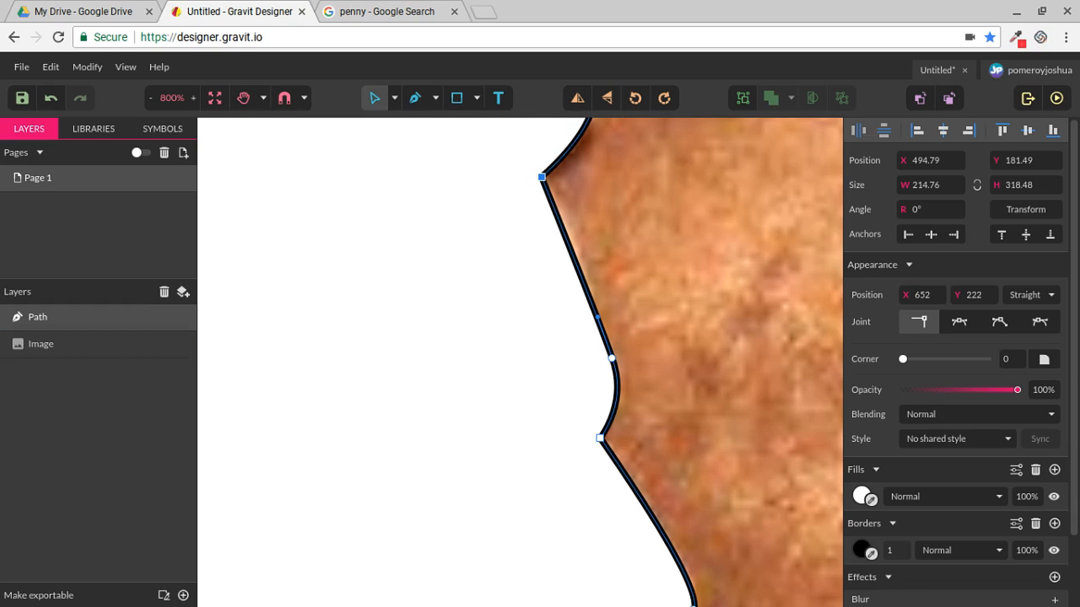
pyautogui.click(41, 345)
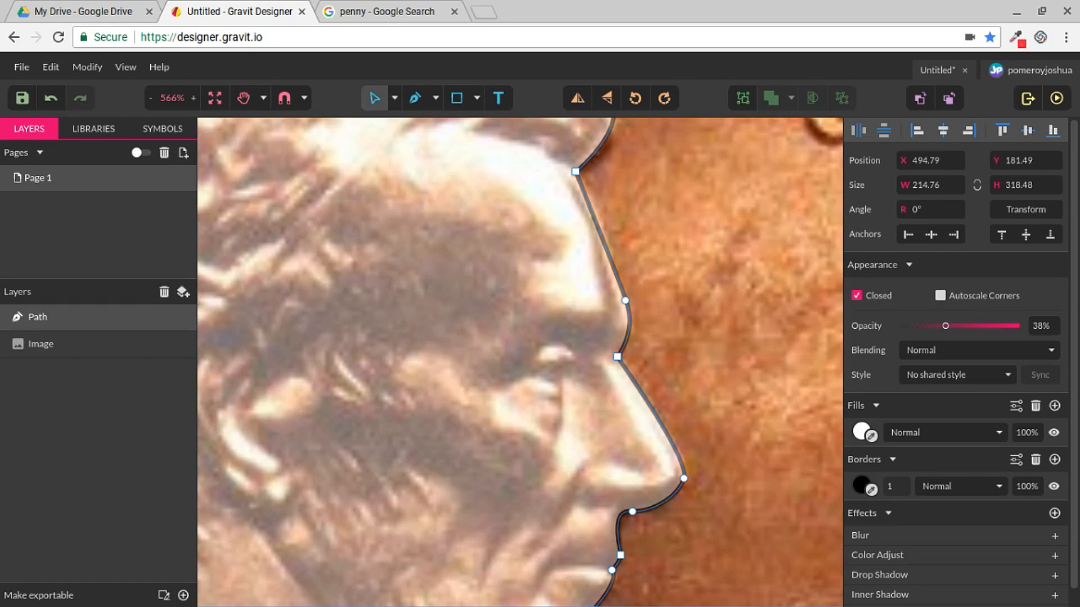
# Step: At 100% zoom, drag the closed head outline to the right of the penny photo
pyautogui.click(391, 98)
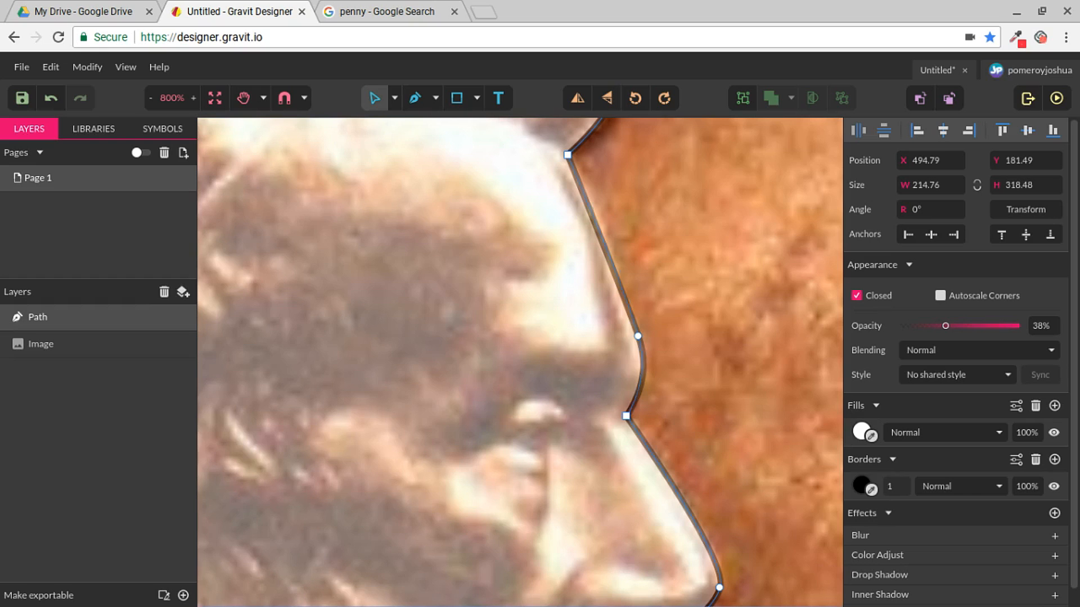
pyautogui.click(41, 344)
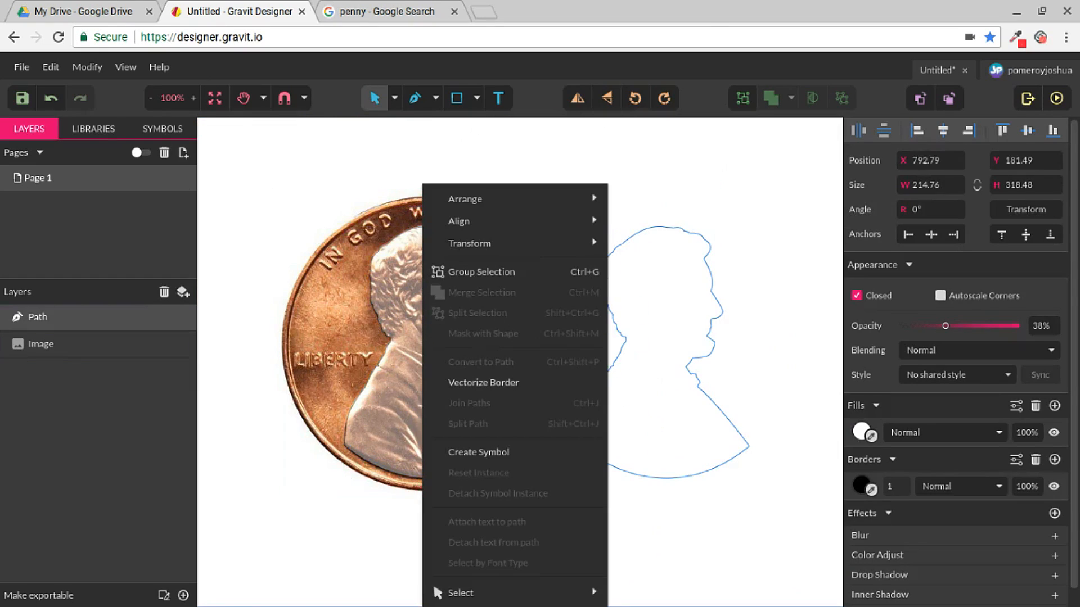
# Step: Duplicate the head outline, hide its border and fill it solid black
pyautogui.click(484, 382)
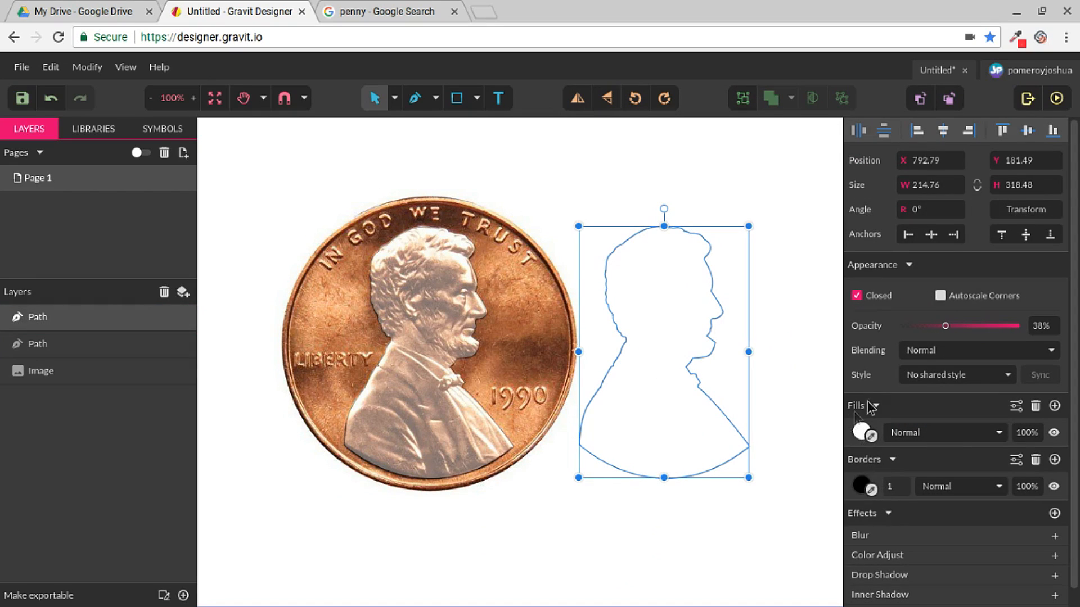
pyautogui.moveTo(1054, 486)
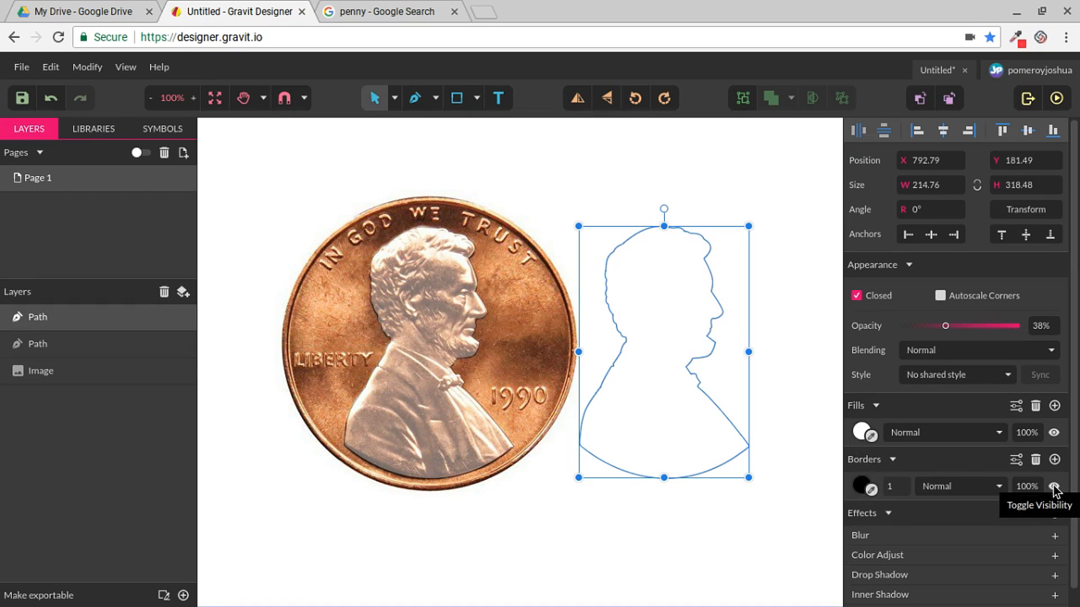
pyautogui.click(1053, 486)
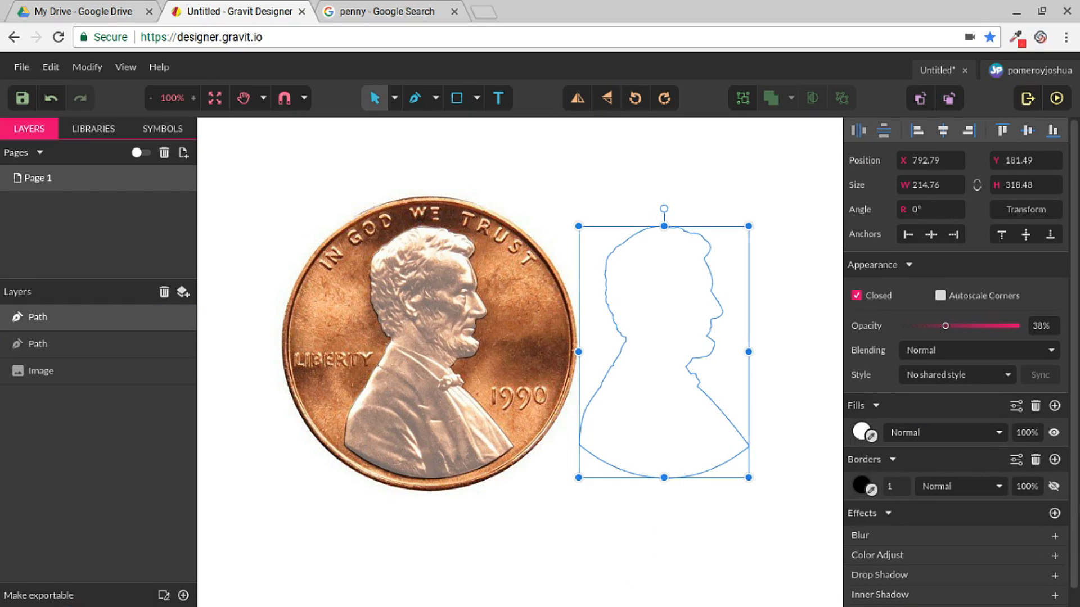
pyautogui.click(863, 432)
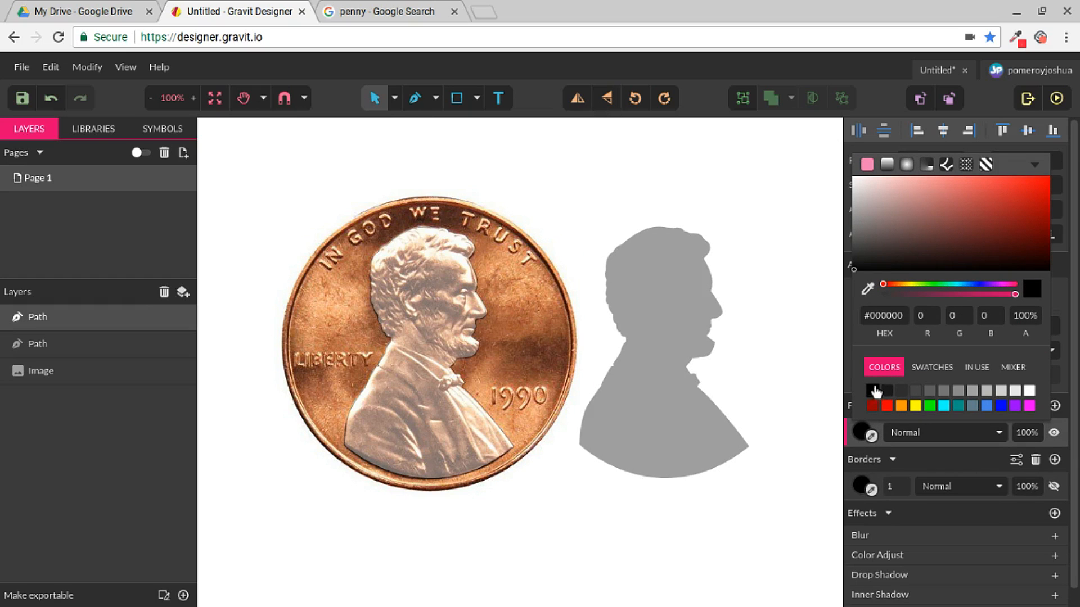
pyautogui.click(663, 345)
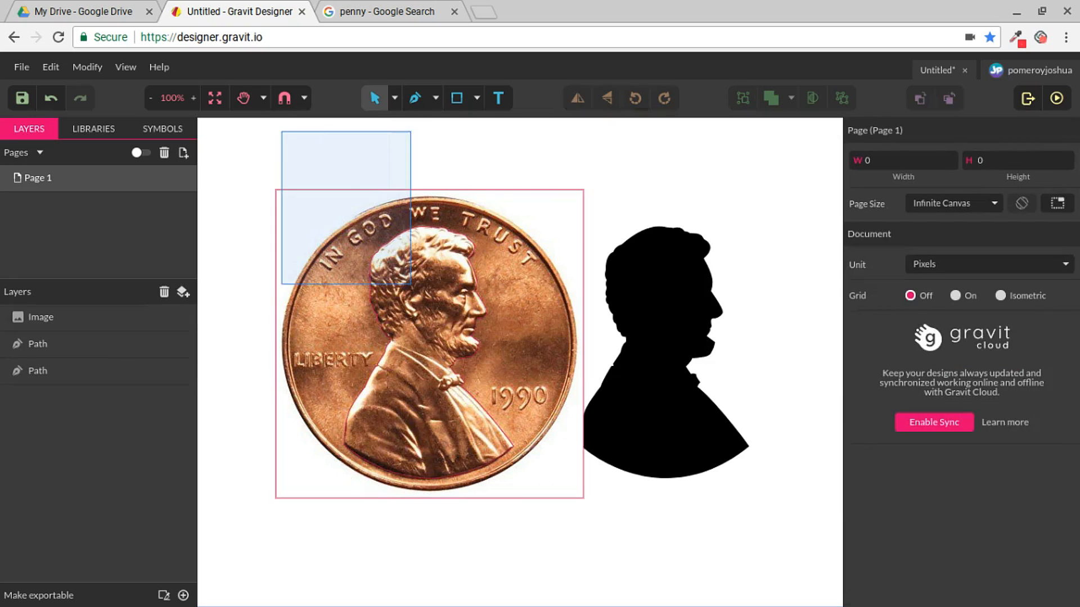
# Step: Select the penny photo with the remaining outline and Clip it to a copper head cutout
pyautogui.click(428, 337)
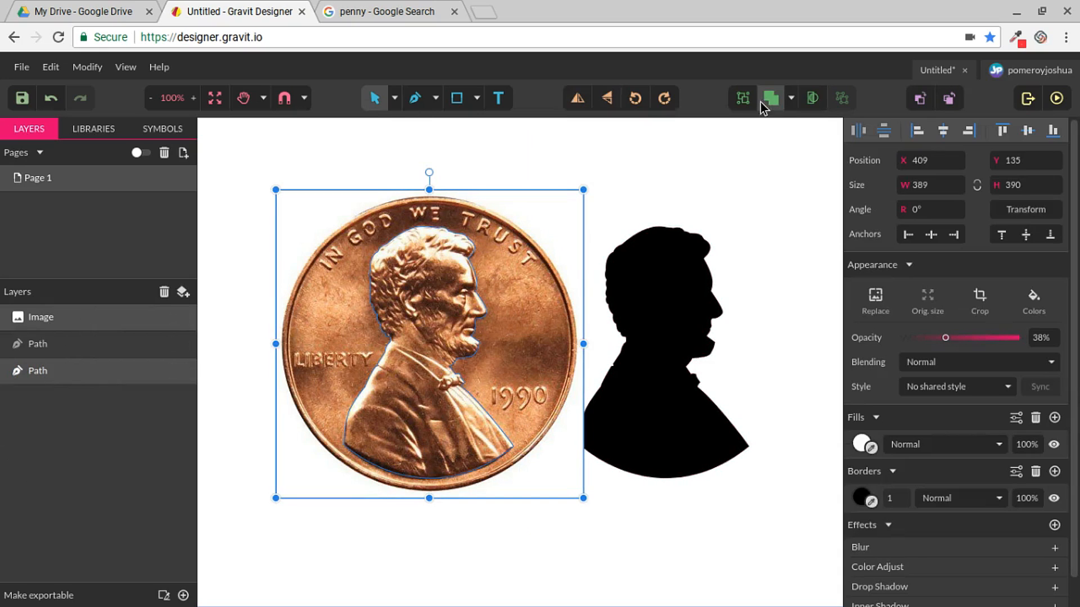
pyautogui.moveTo(770, 106)
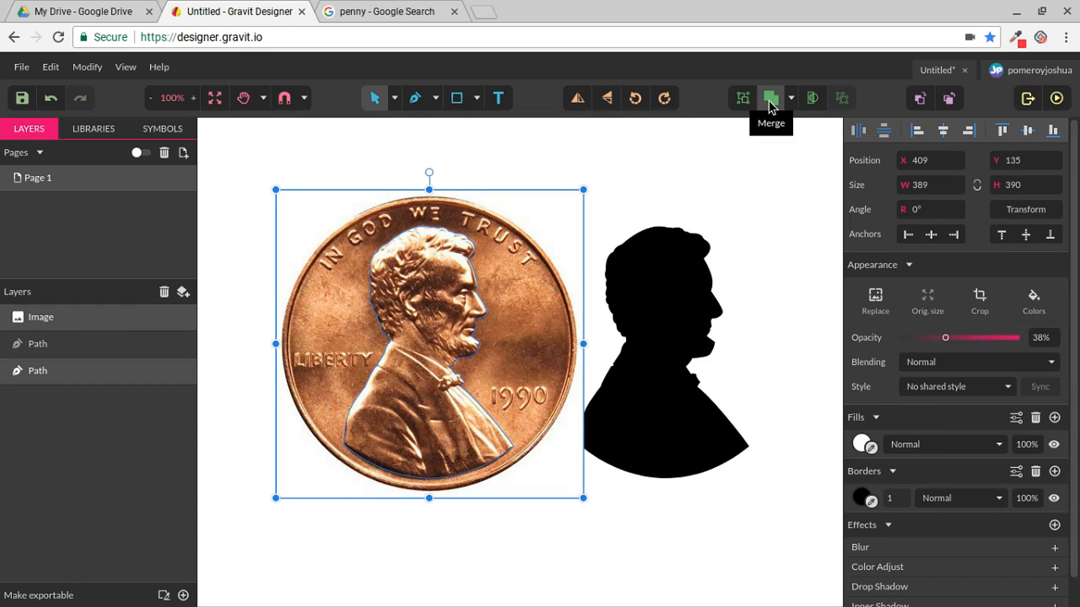
pyautogui.moveTo(812, 98)
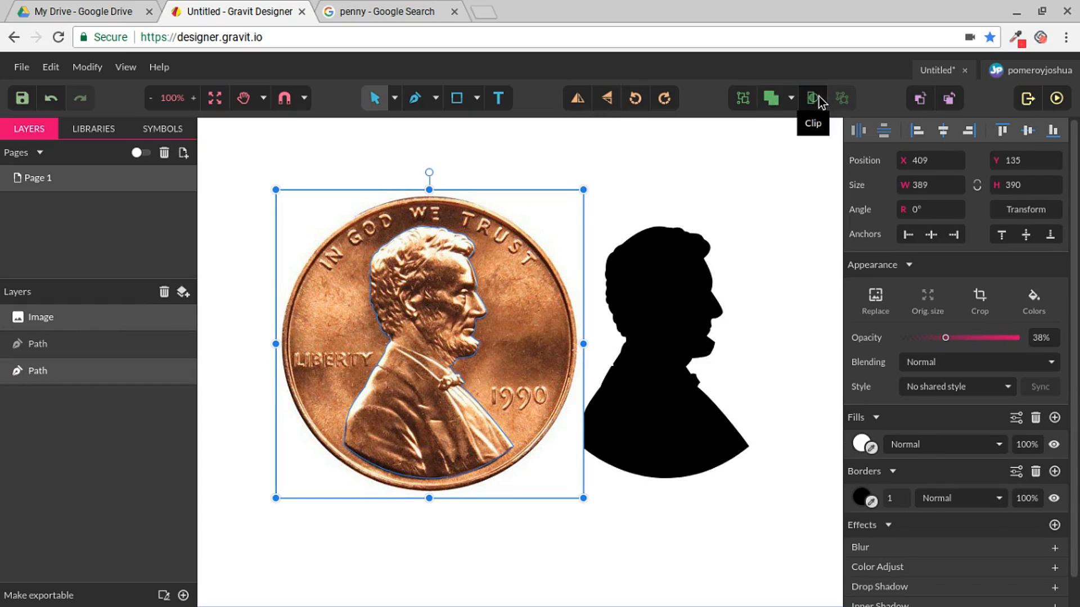
pyautogui.click(813, 97)
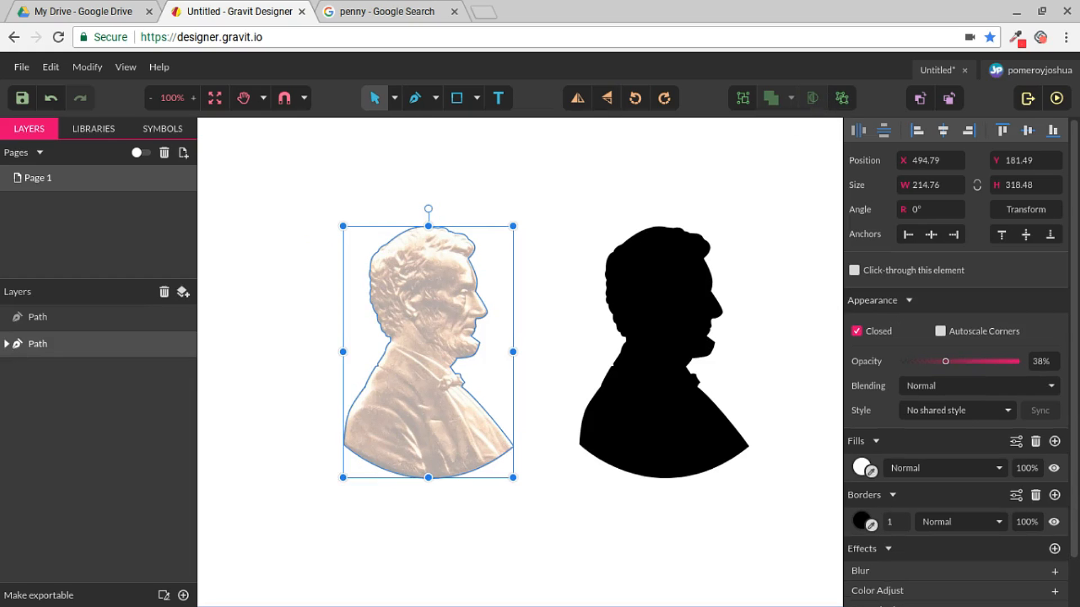
# Step: Add a fresh 1990 penny photo to the canvas as a new image layer
pyautogui.click(38, 345)
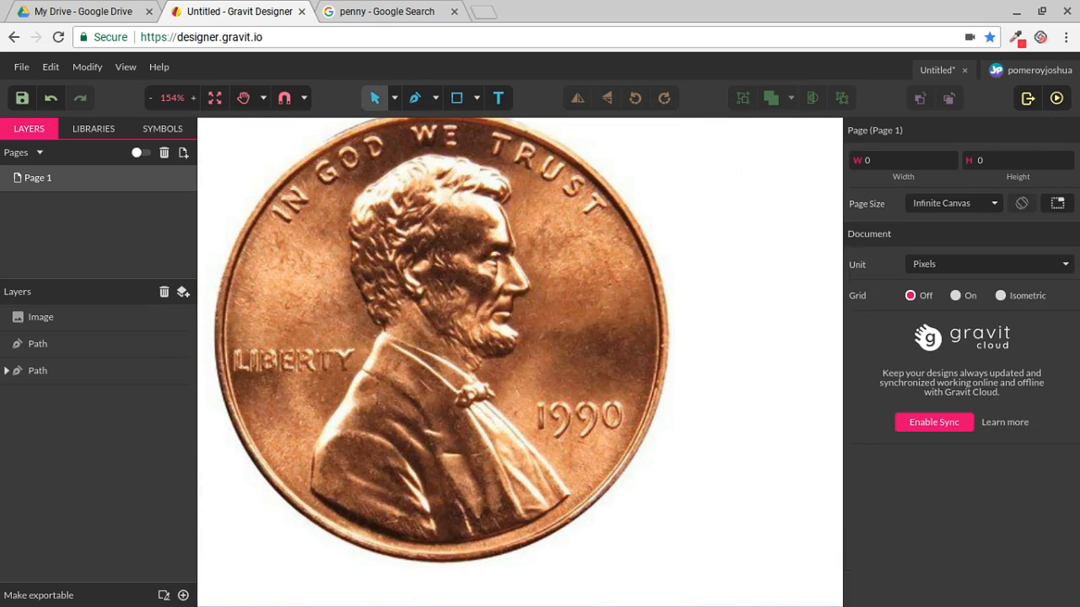
# Step: Select the new penny, activate the Pen tool and zoom in on Lincoln's face
pyautogui.click(42, 317)
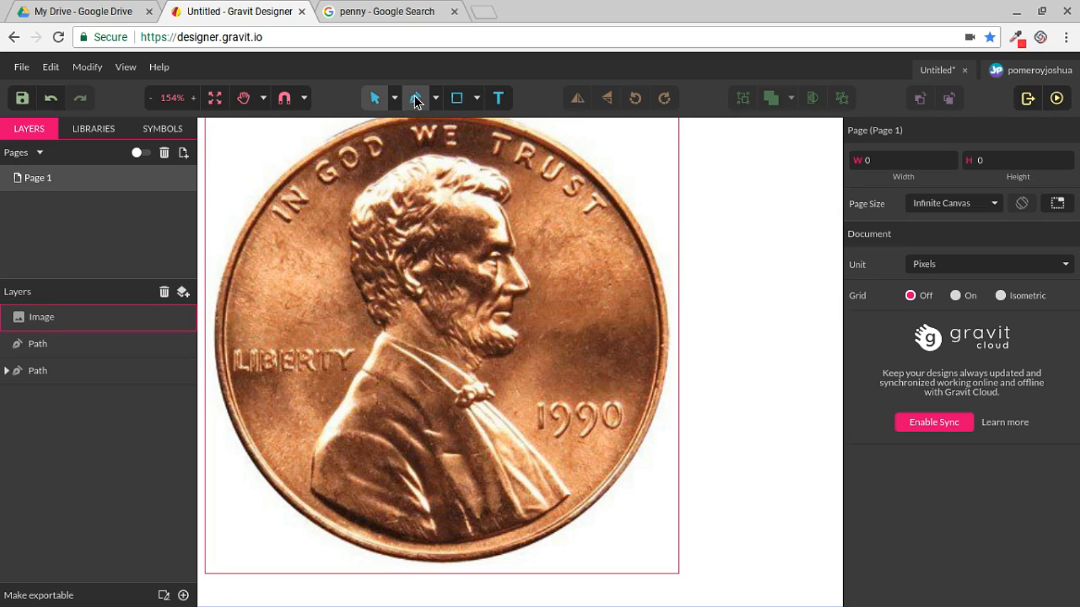
pyautogui.click(433, 98)
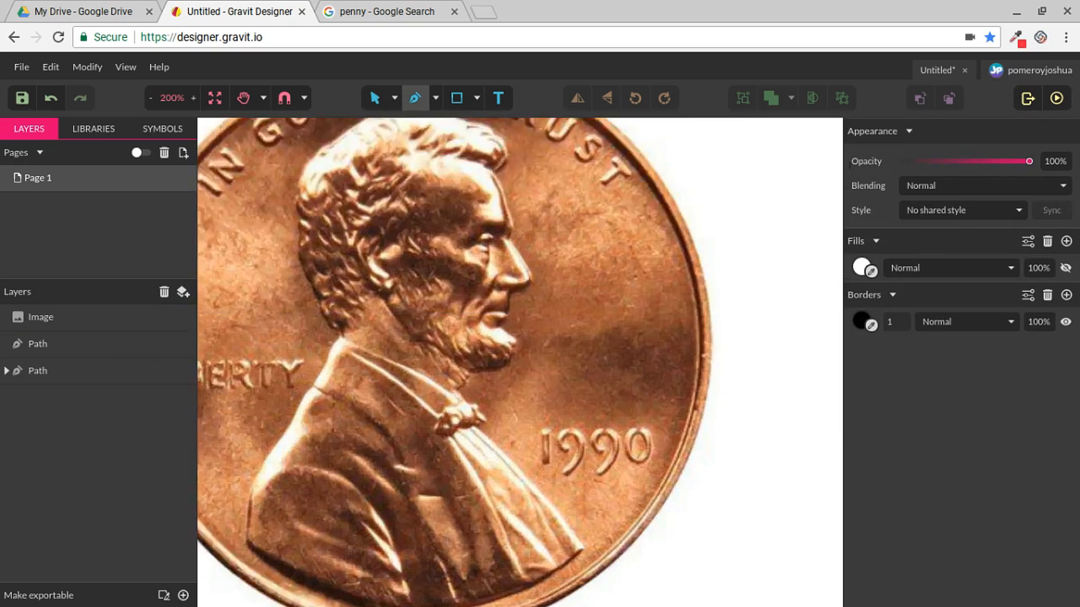
pyautogui.scroll(3)
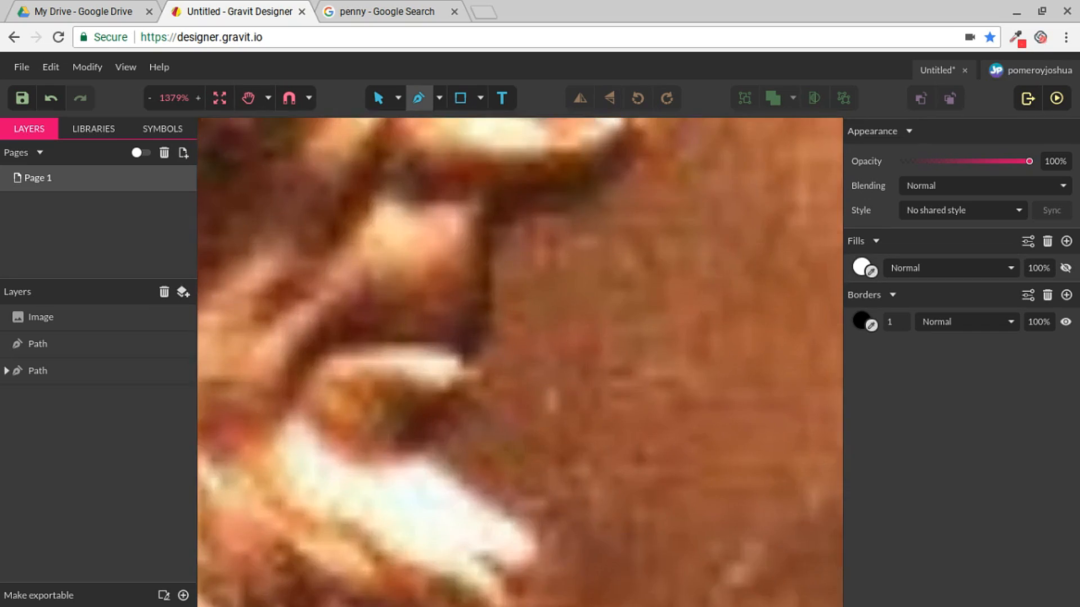
# Step: Add anchor points around Lincoln's head and shoulders toward a closed bust outline at 58% opacity
pyautogui.scroll(-3)
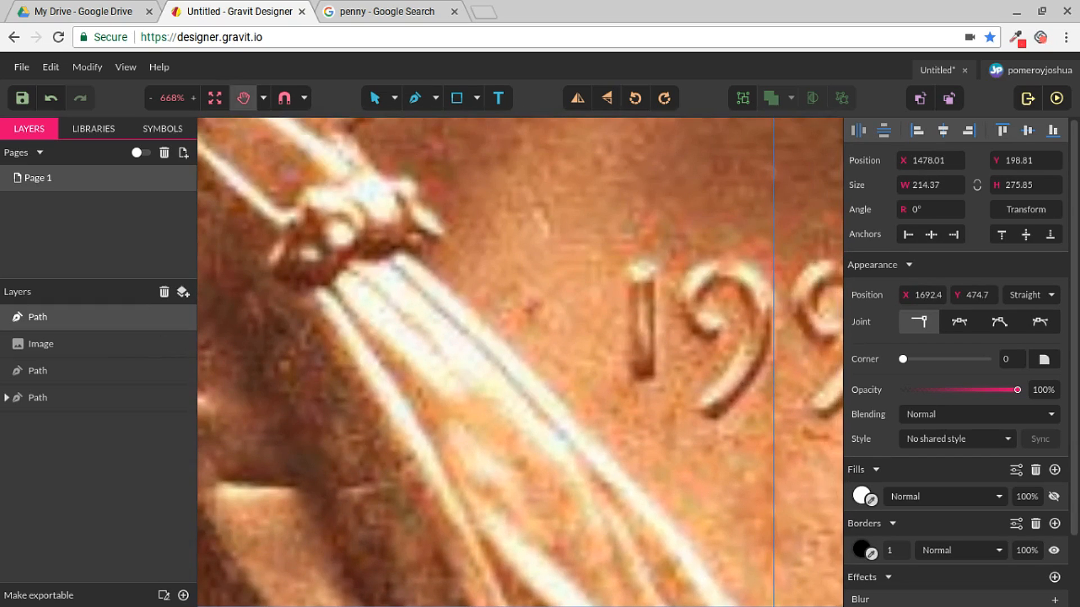
pyautogui.click(410, 253)
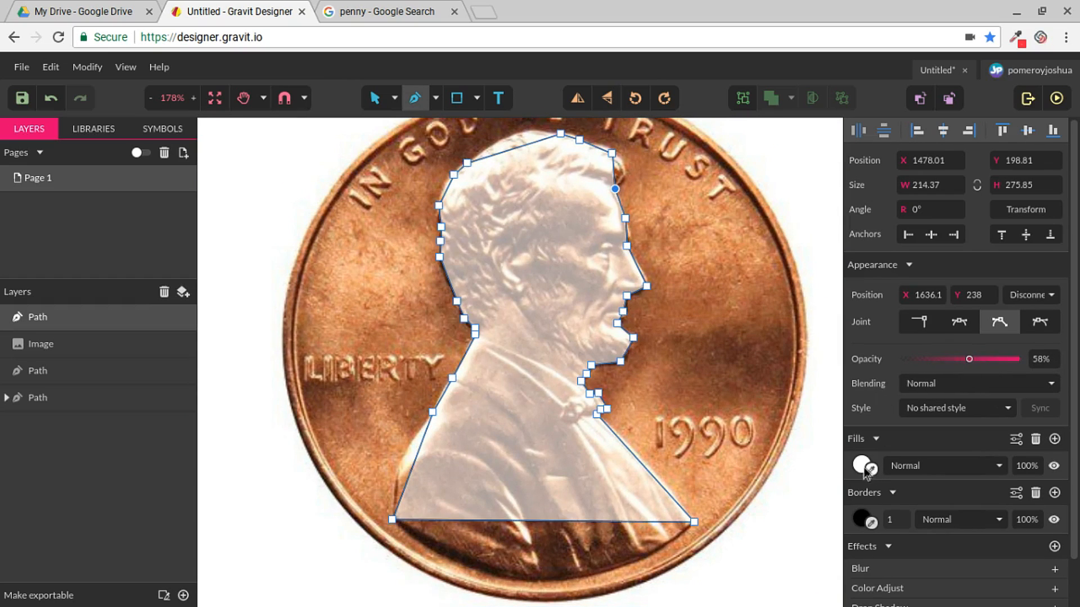
# Step: Set the traced head outline's fill to bright cyan from the Colors palette
pyautogui.click(862, 465)
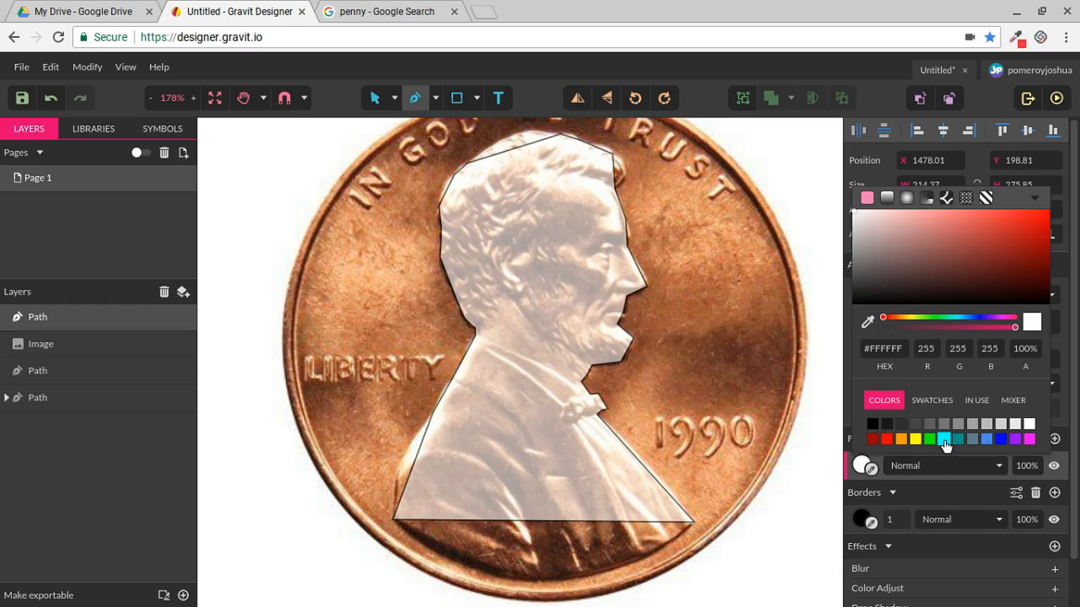
pyautogui.click(942, 439)
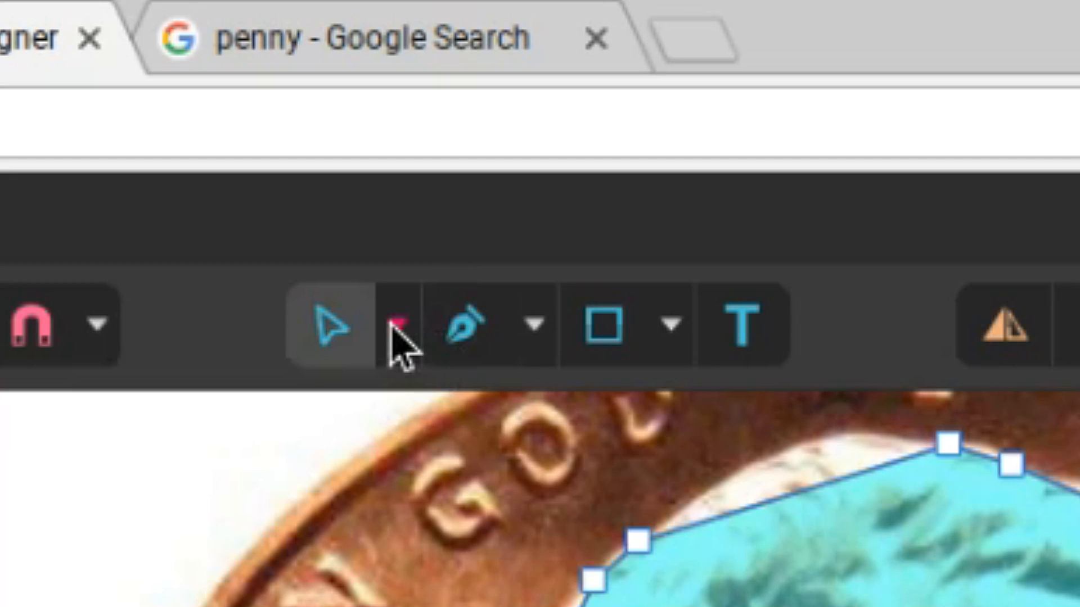
pyautogui.click(391, 324)
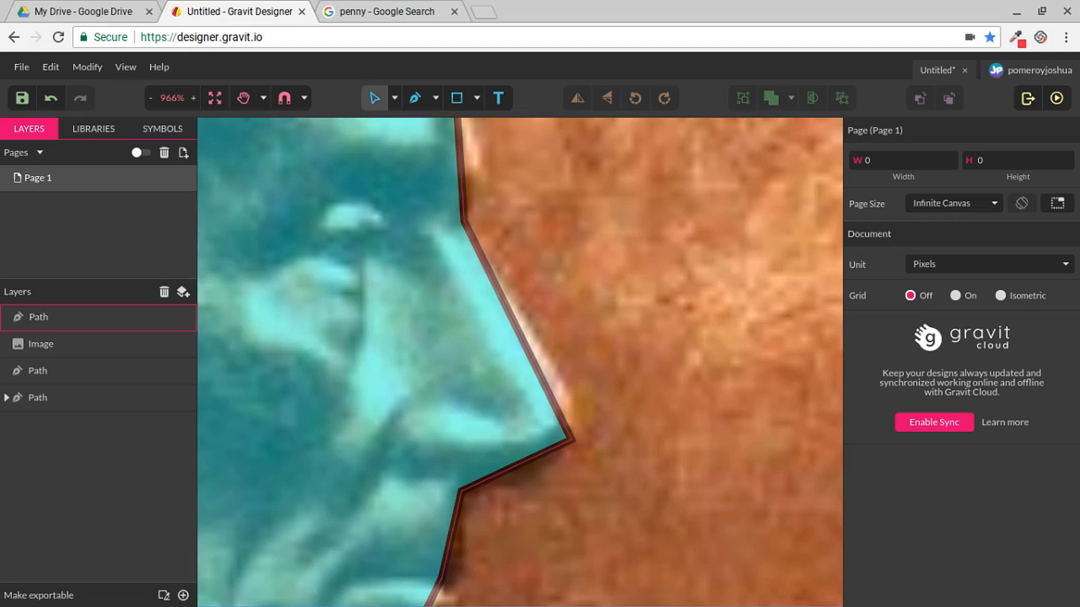
pyautogui.click(39, 317)
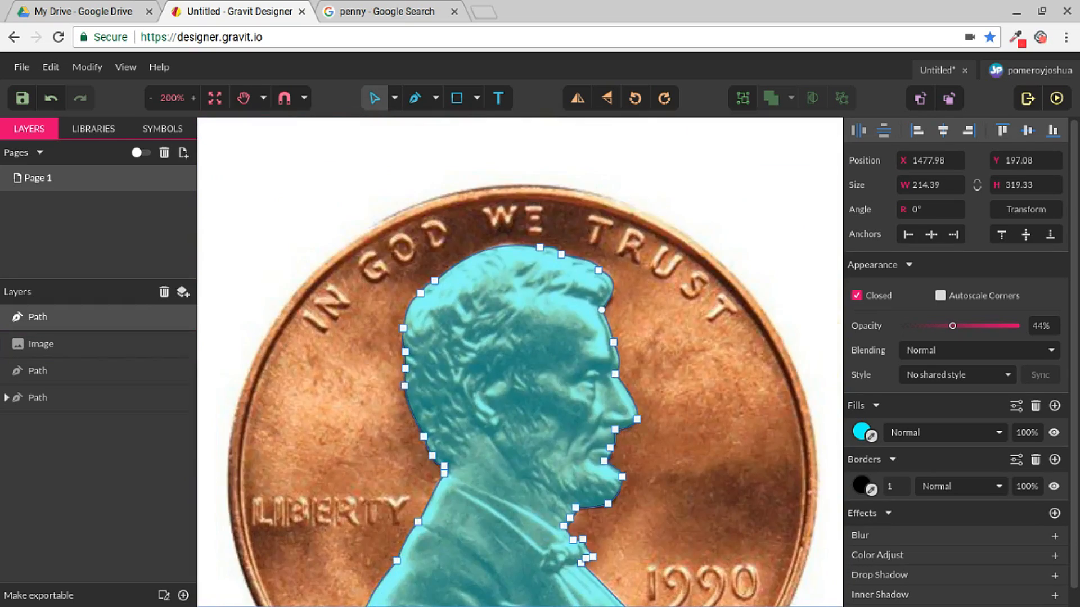
# Step: Duplicate the head path, fill the copy black and clip the penny to form the second pair
pyautogui.click(151, 98)
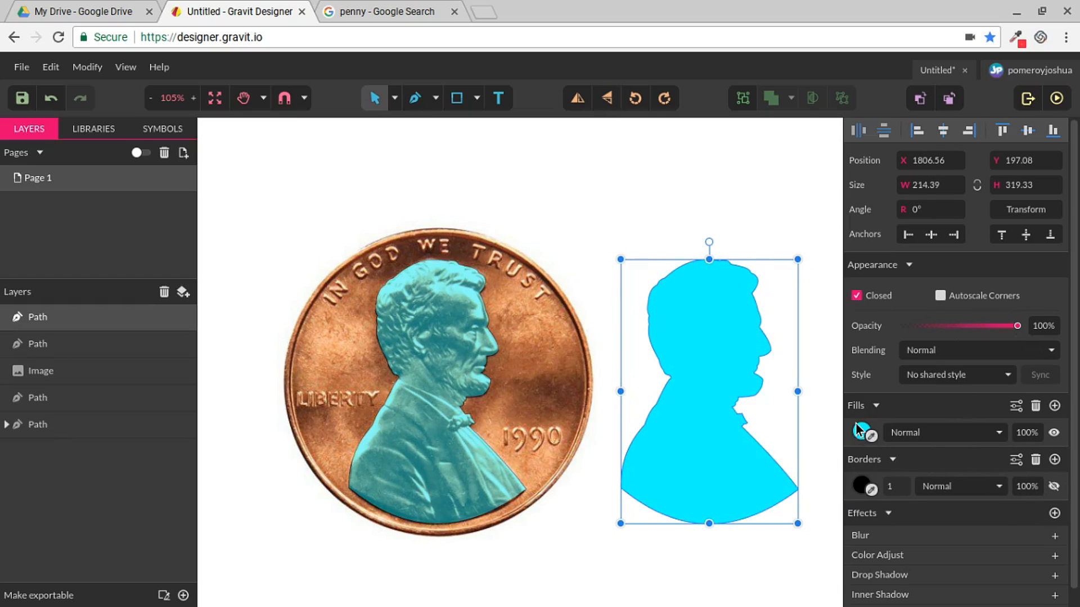
pyautogui.click(862, 432)
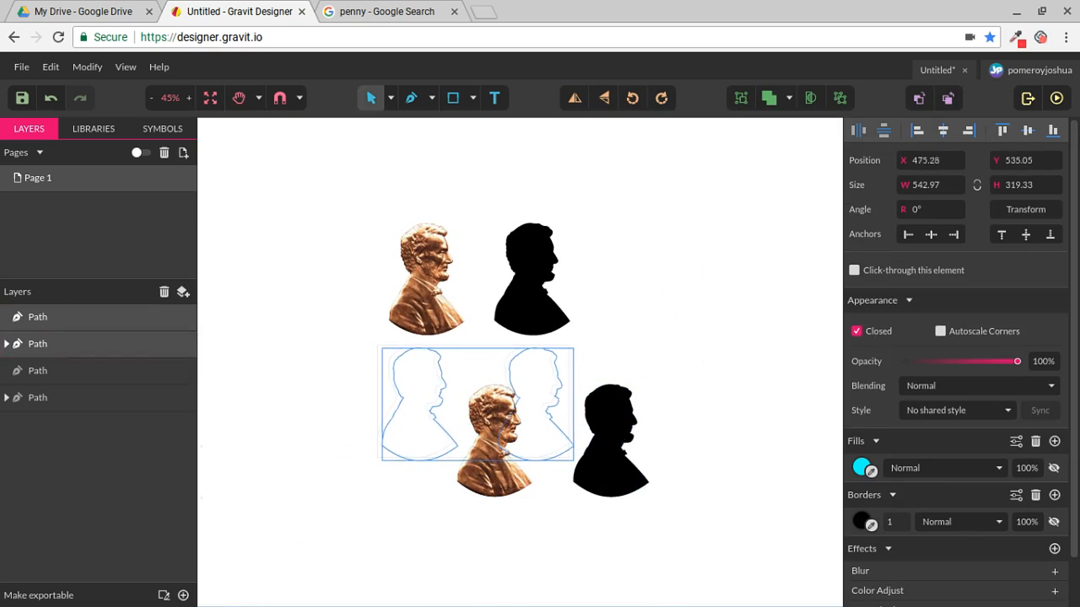
pyautogui.click(191, 97)
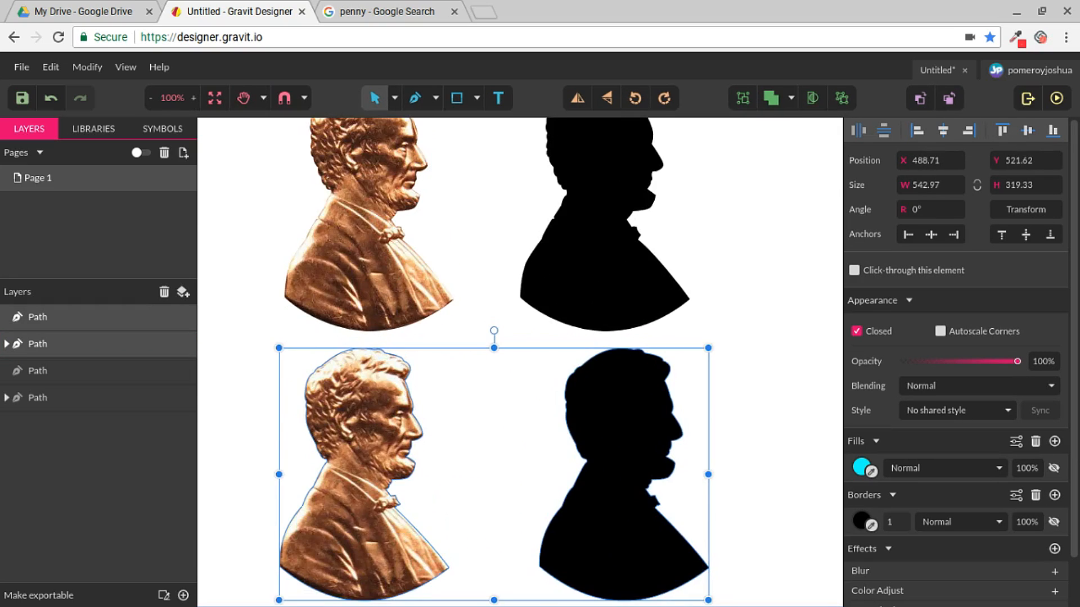